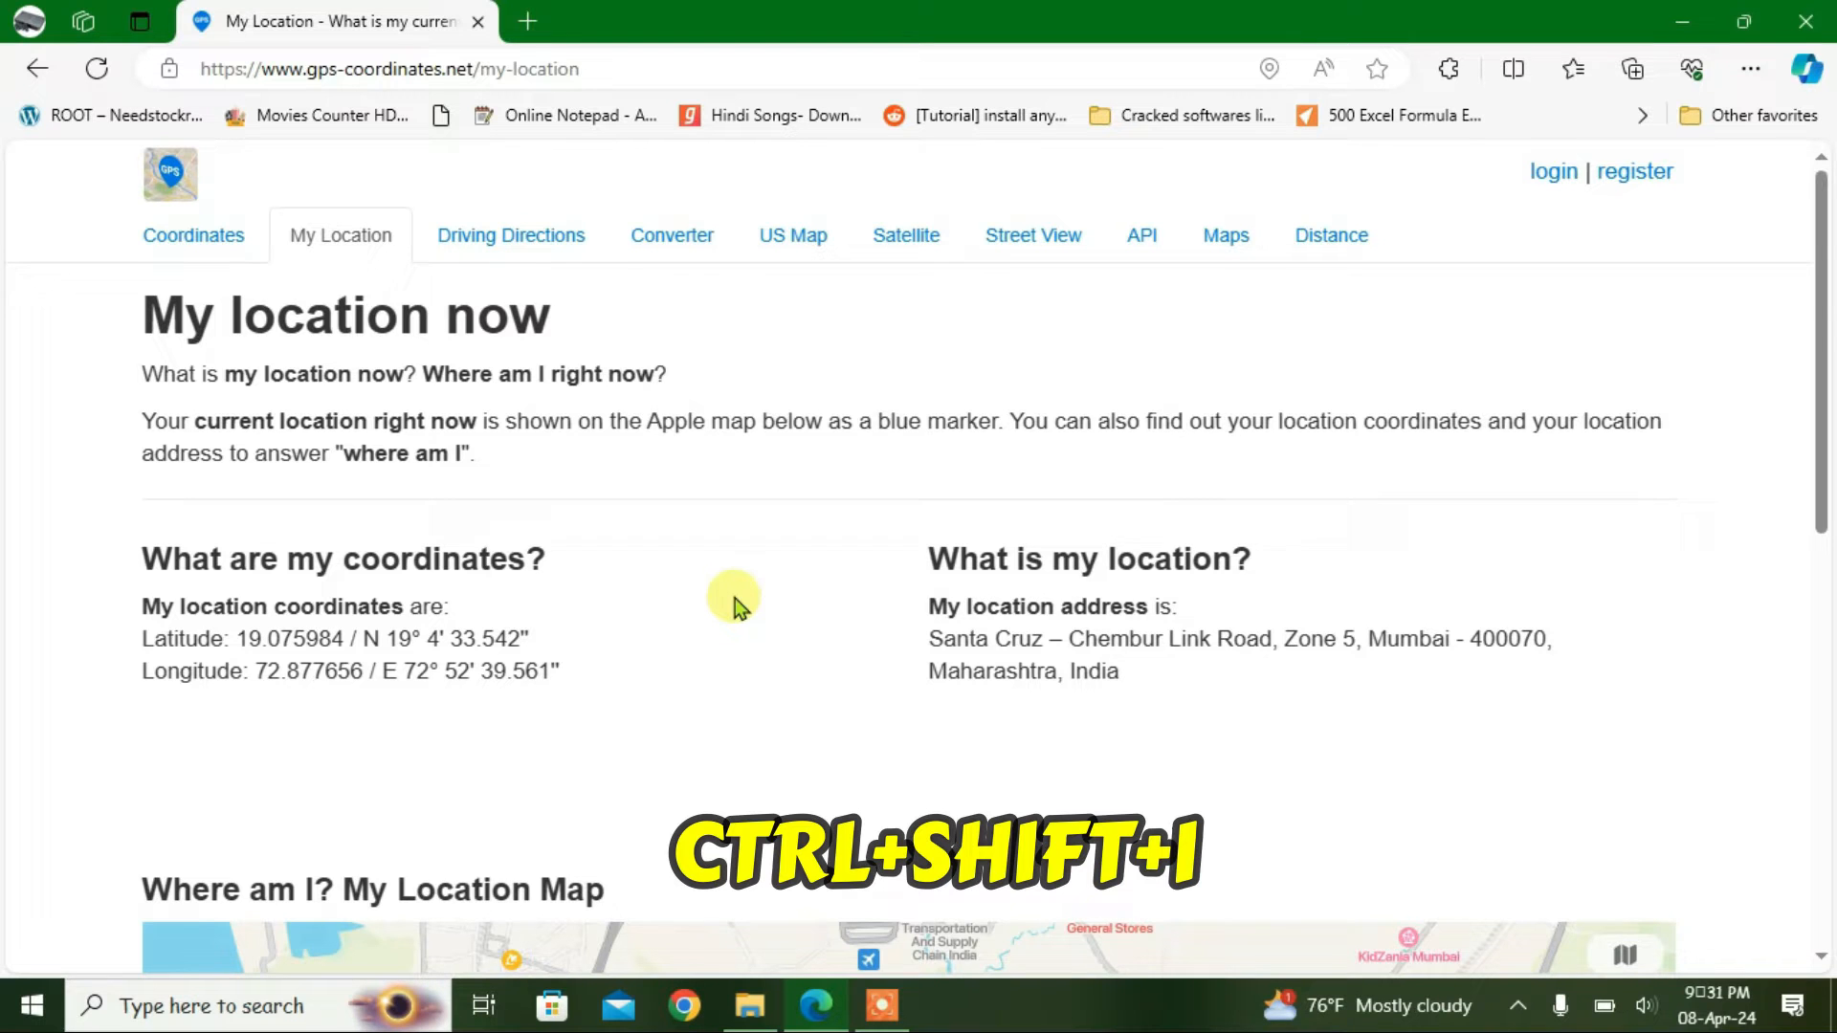
Open DevTools (Ctrl+Shift+I) and expand the More tools list.
{"action": "key", "text": "Ctrl+Shift+I"}
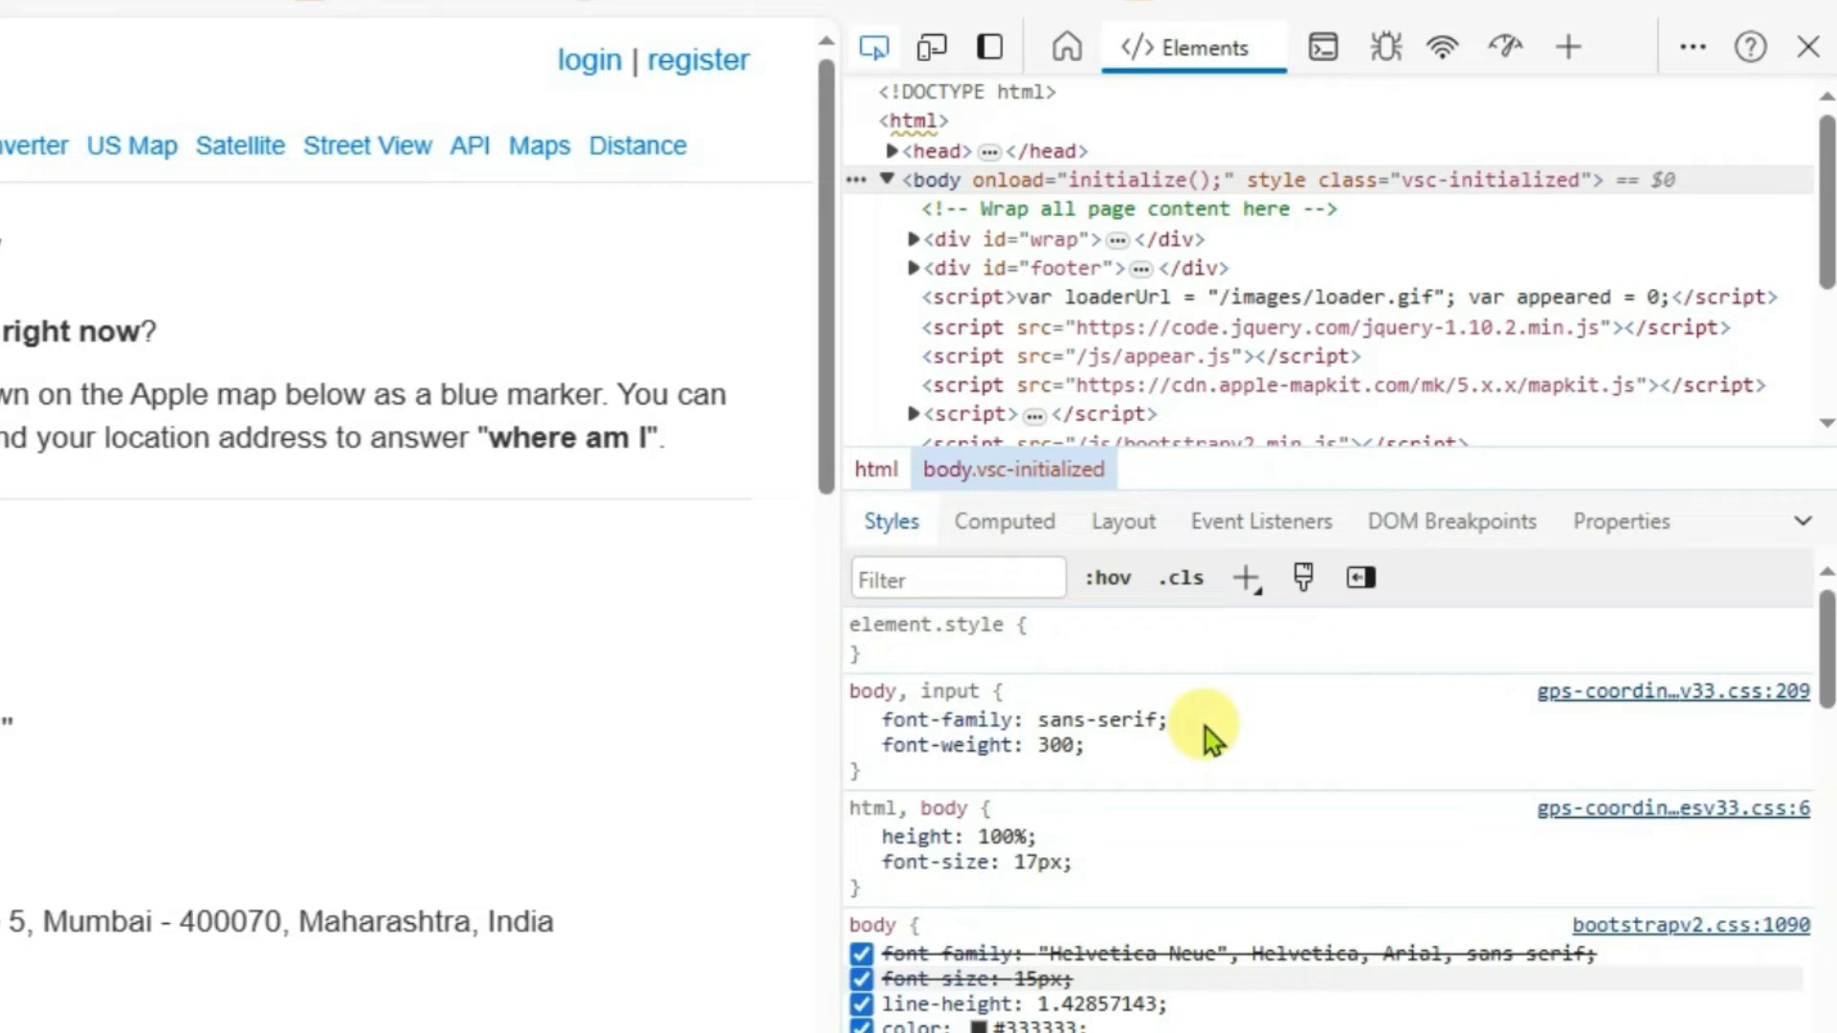
{"action": "left_click", "coordinate": [1567, 46]}
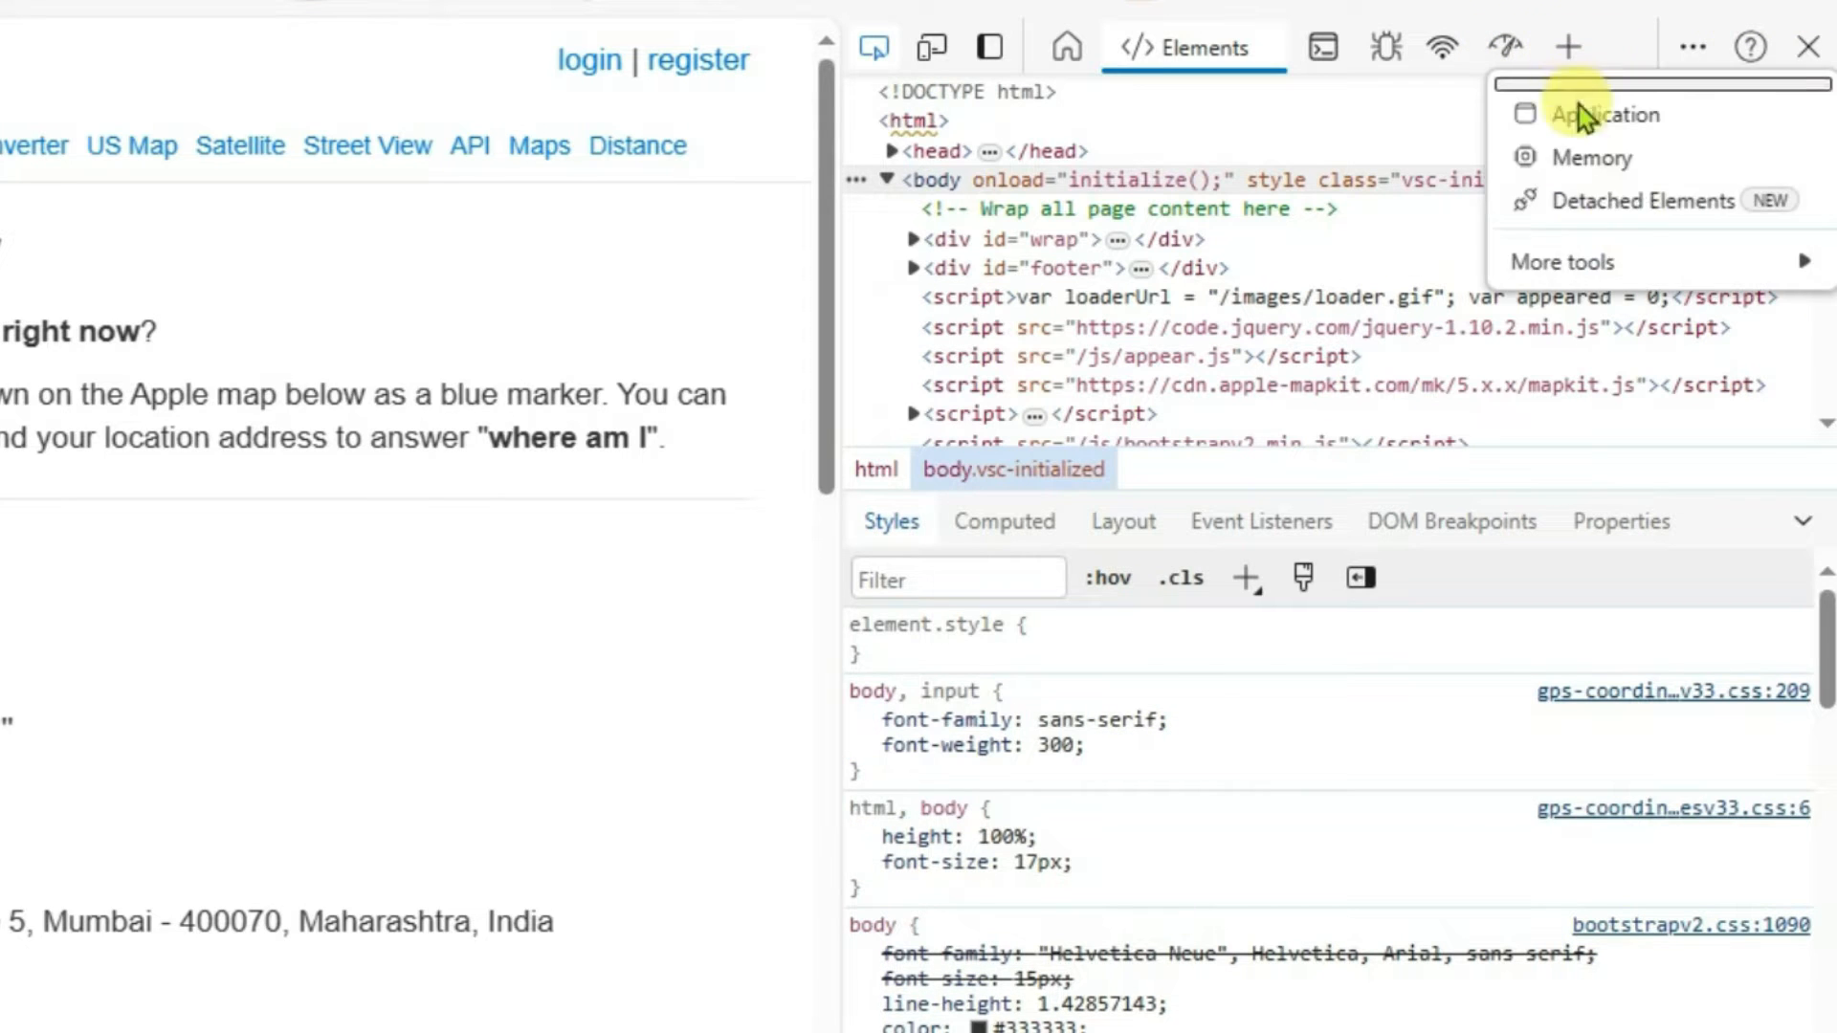
{"action": "left_click", "coordinate": [1561, 260]}
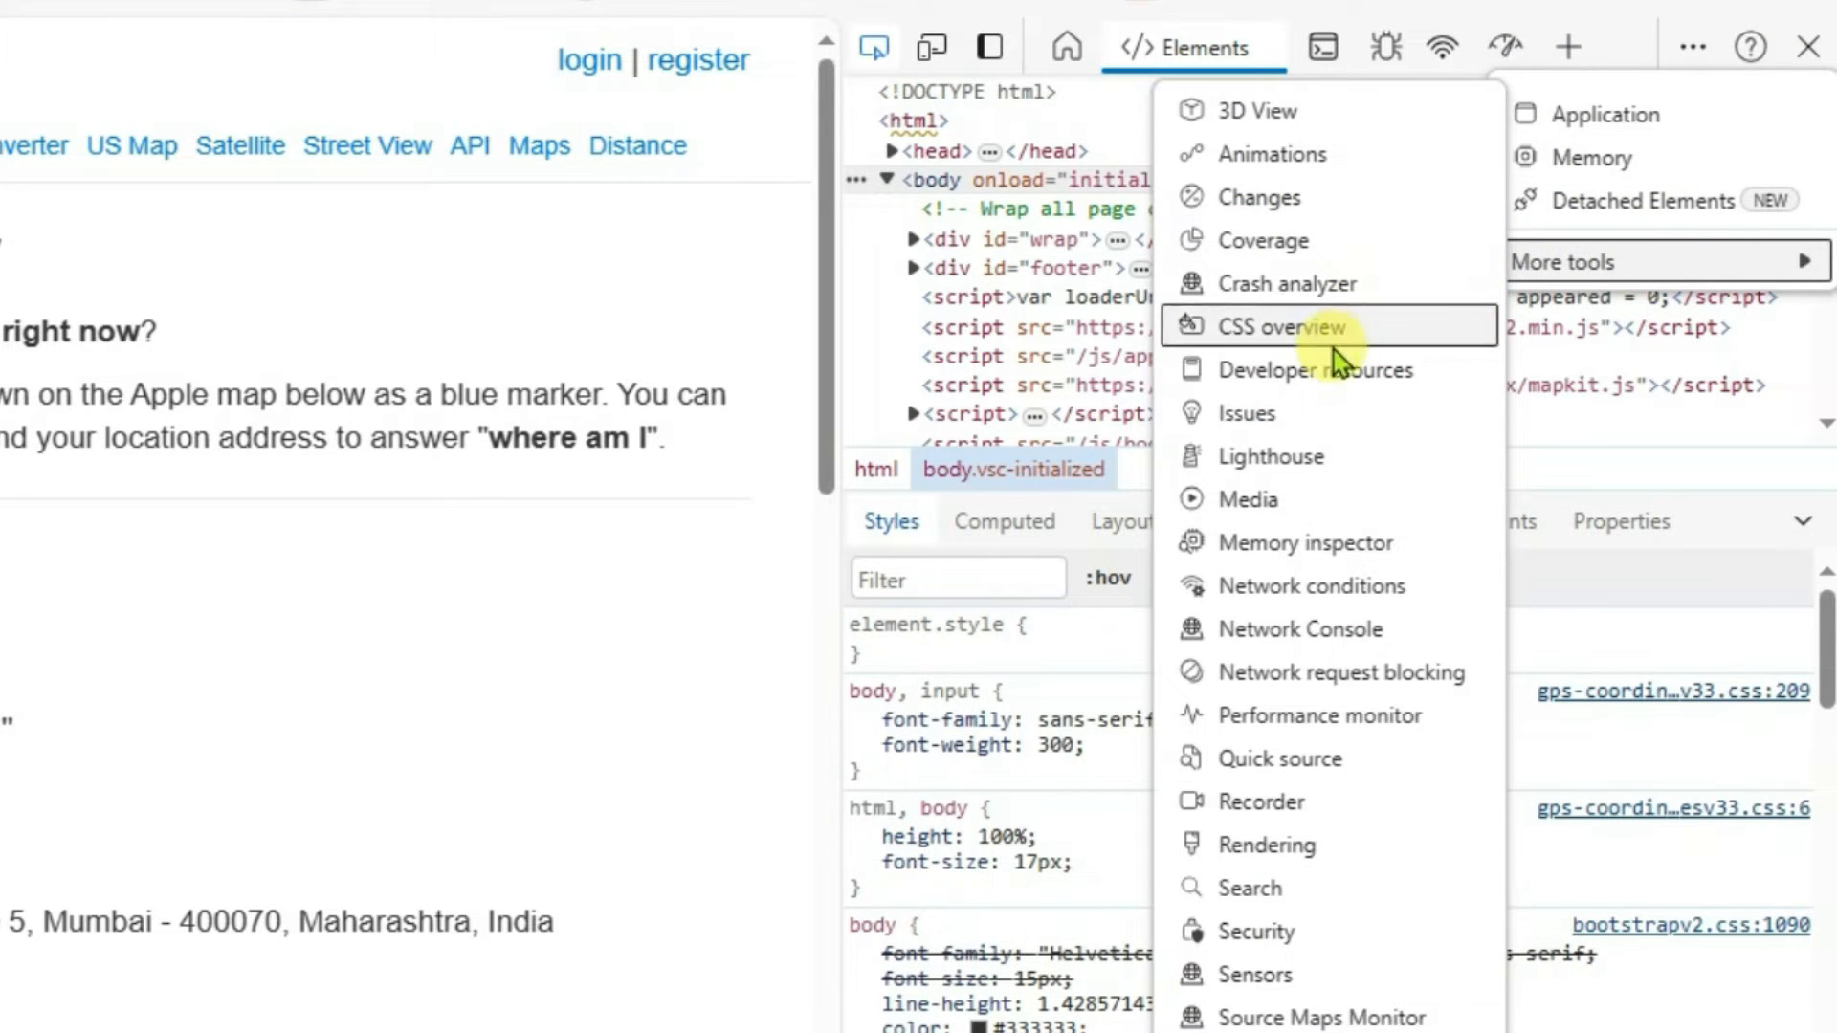
{"action": "mouse_move", "coordinate": [1253, 974]}
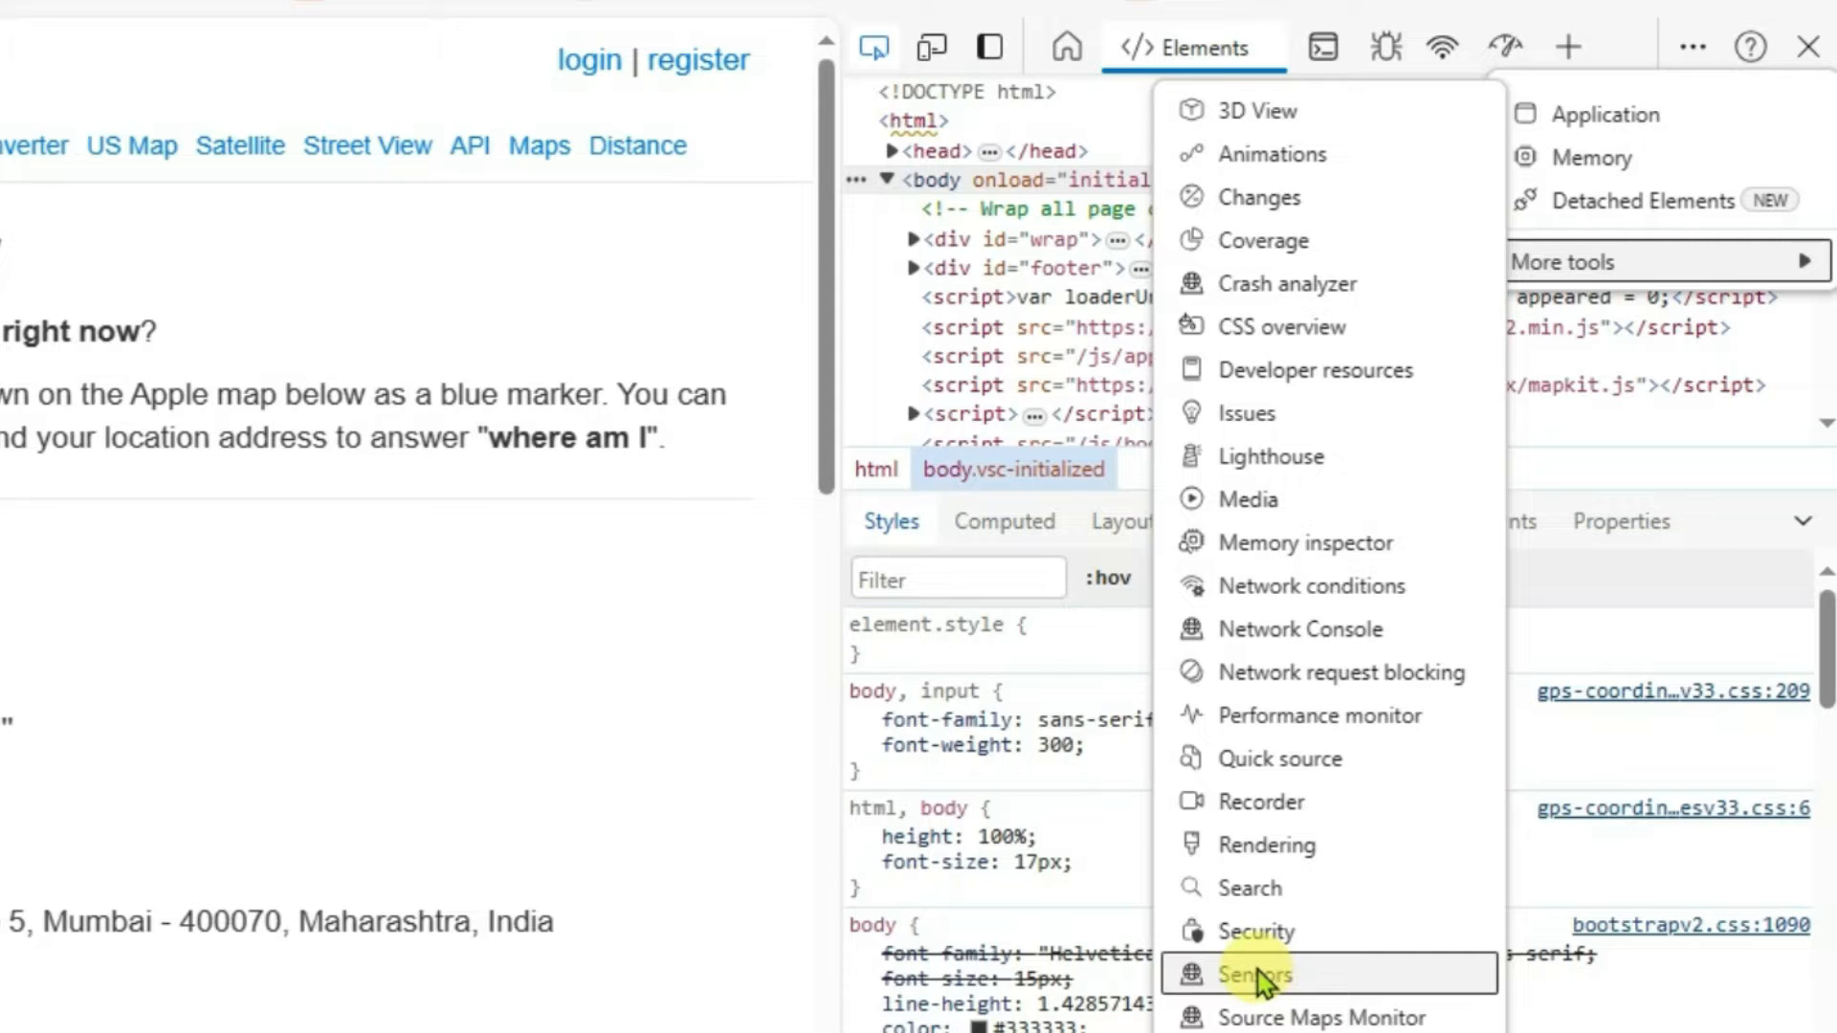
Open the Sensors panel and expand its Location preset list, currently Mumbai.
{"action": "left_click", "coordinate": [1253, 974]}
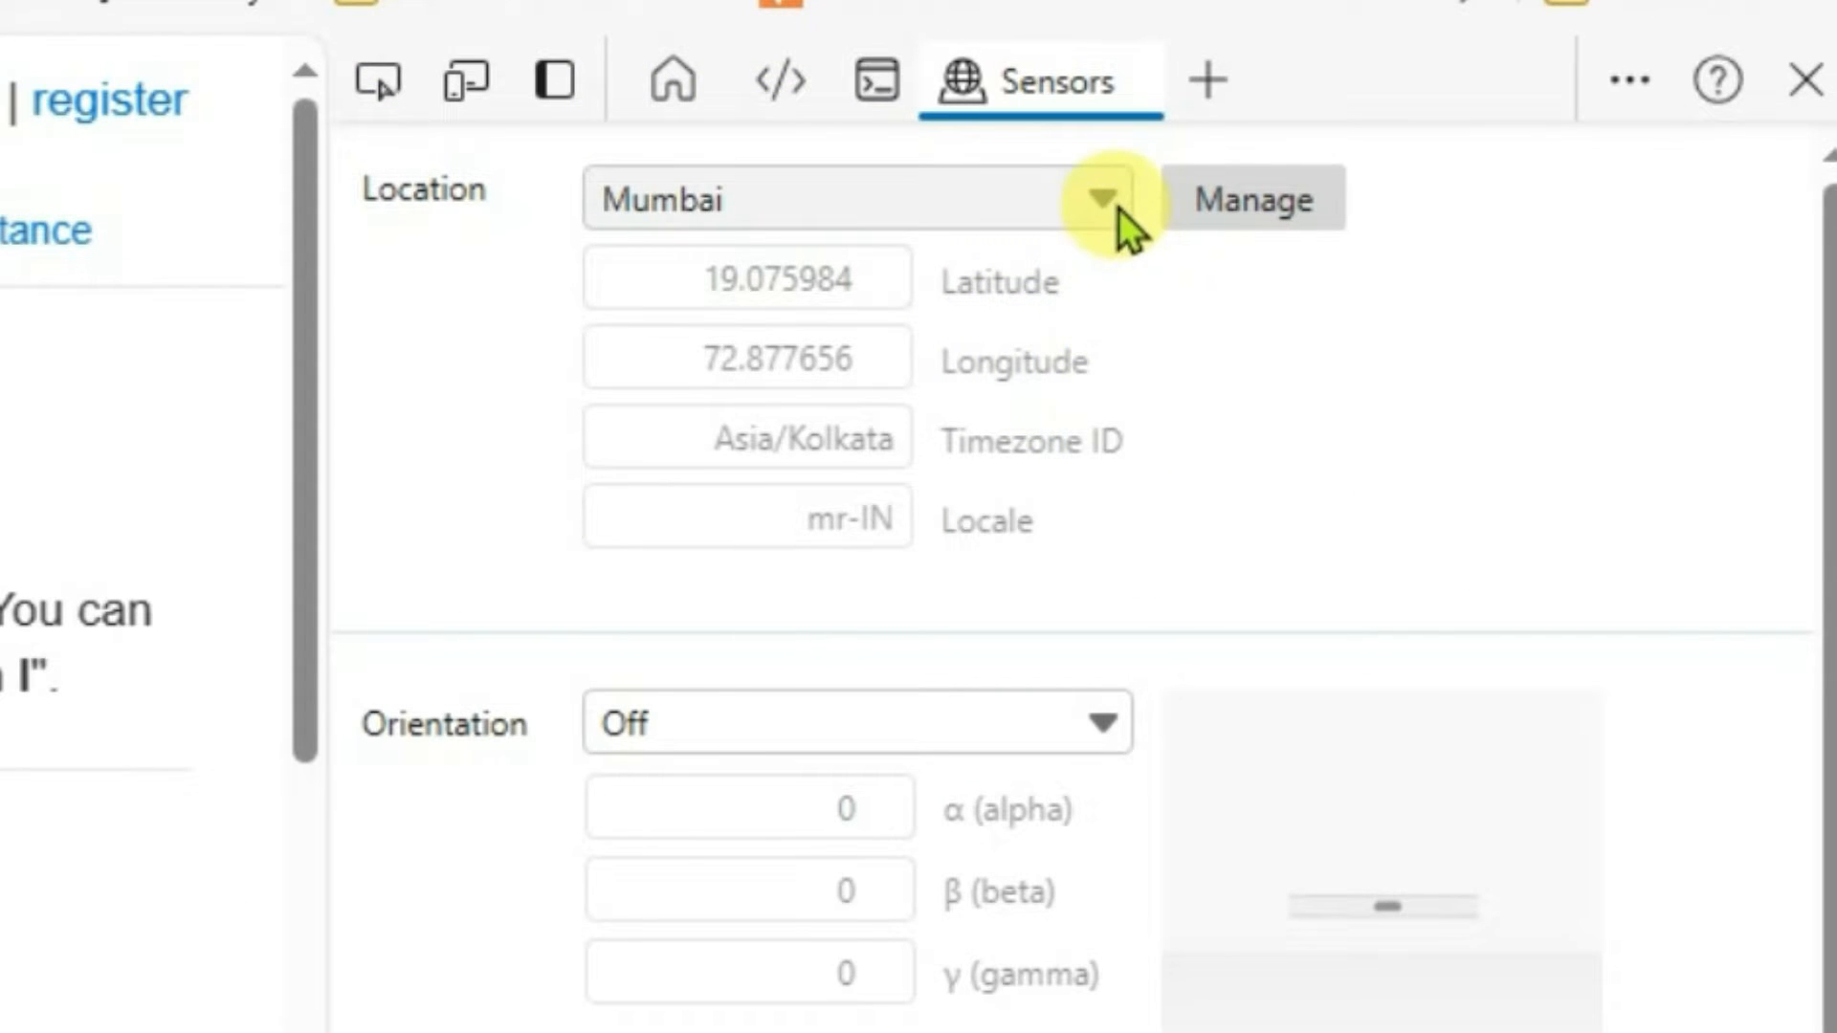
{"action": "left_click", "coordinate": [1106, 197]}
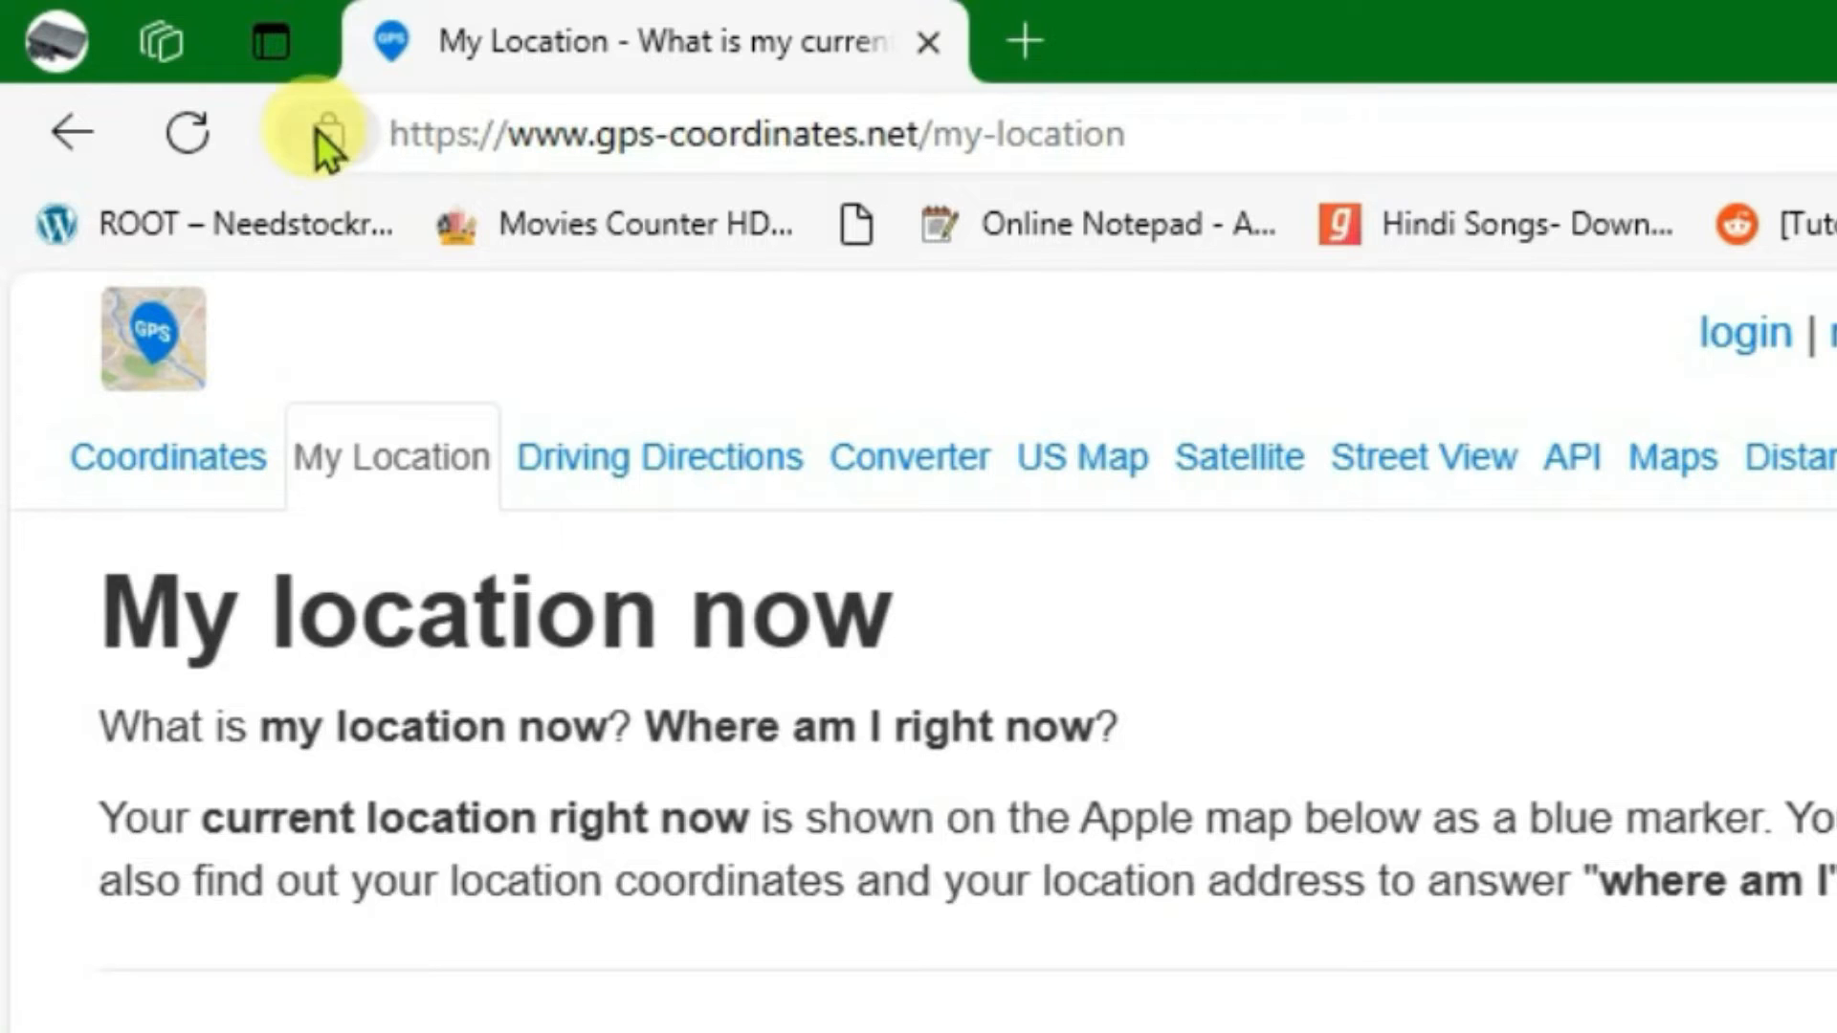
Check via the address-bar lock that gps-coordinates.net has Location set to Allow.
{"action": "left_click", "coordinate": [331, 132]}
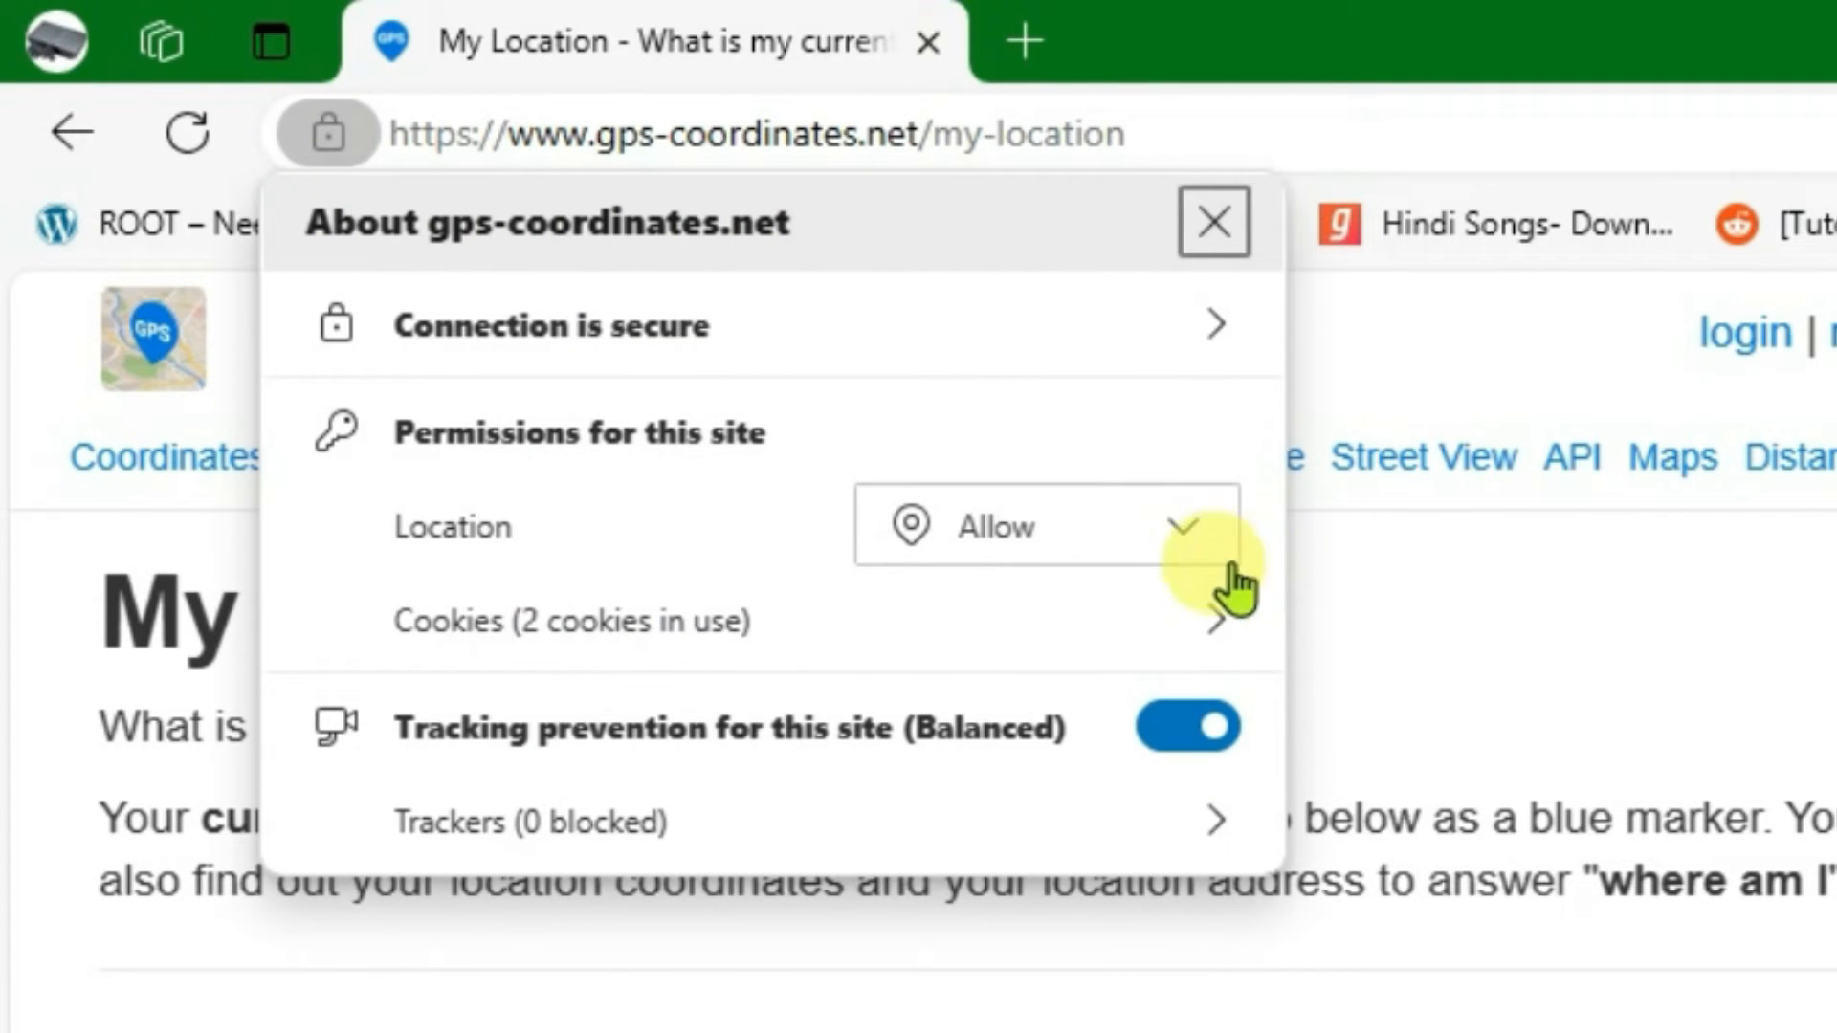
{"action": "left_click", "coordinate": [1186, 534]}
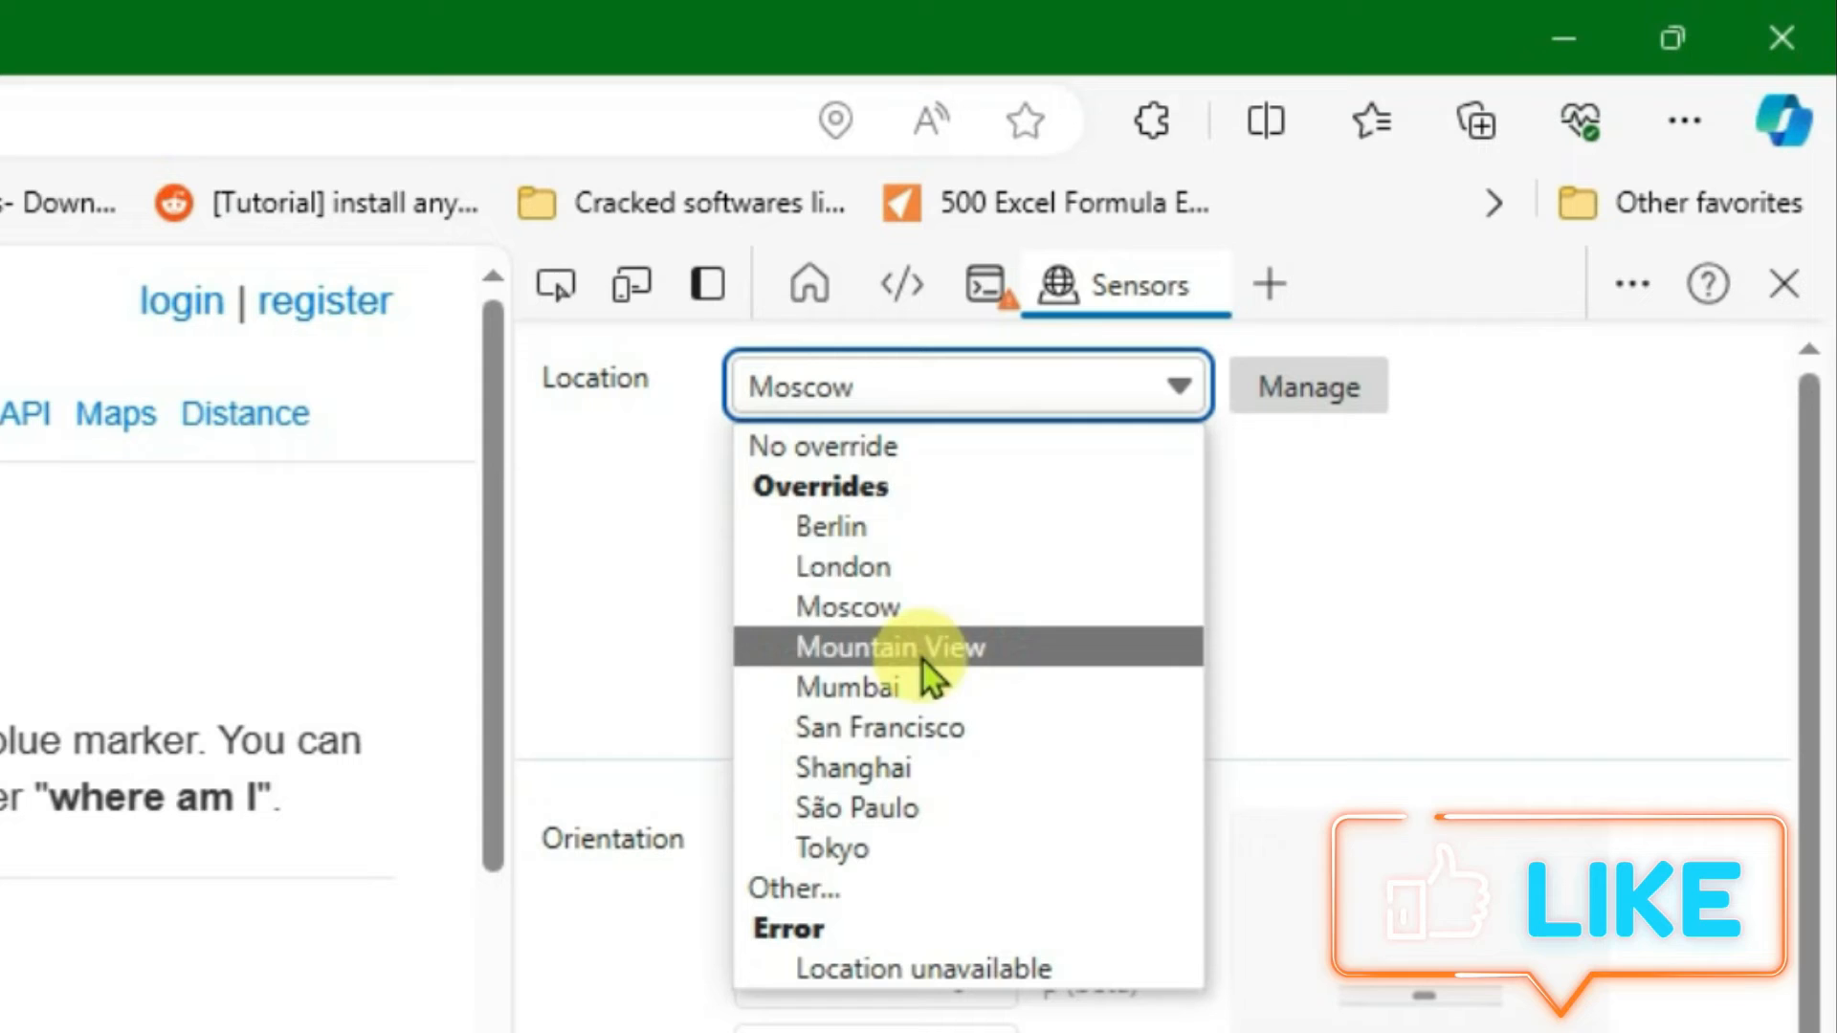
Choose Other... in the Sensors Location dropdown for a custom location.
{"action": "left_click", "coordinate": [847, 607]}
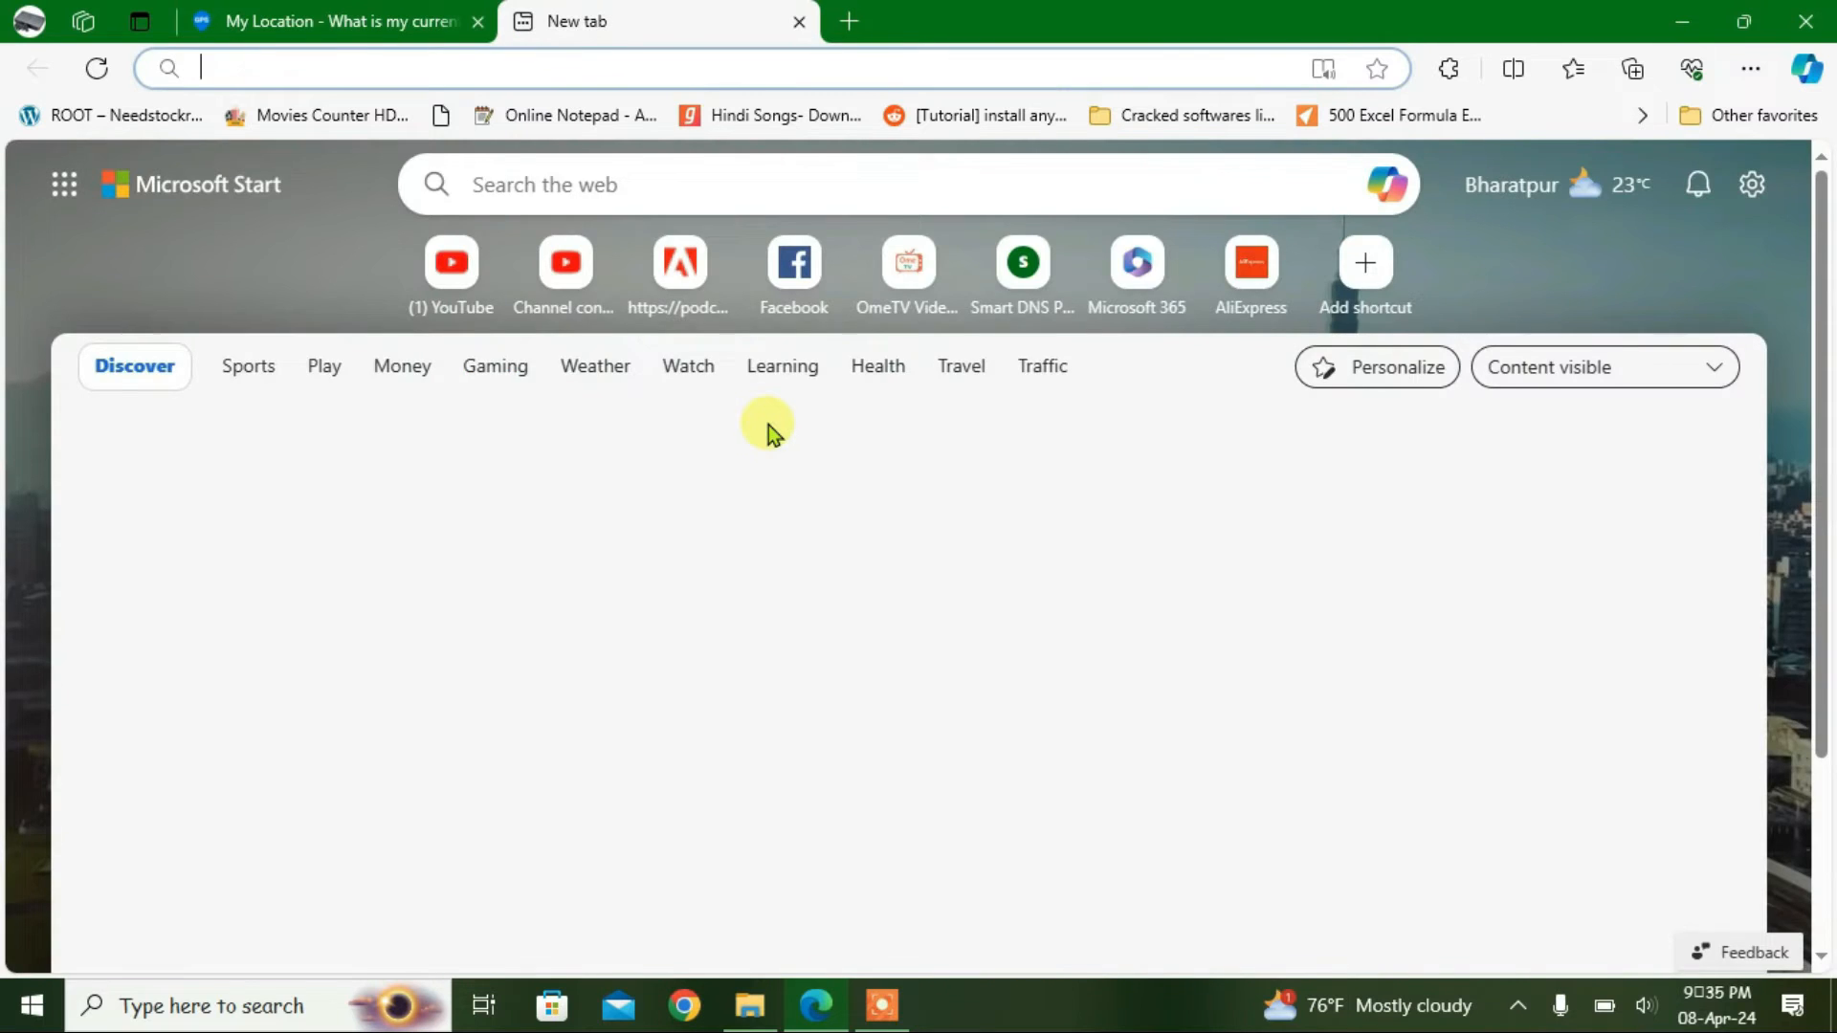
On latlong.net find Manila and select its latitude 14.599512.
{"action": "type", "text": "latlongn"}
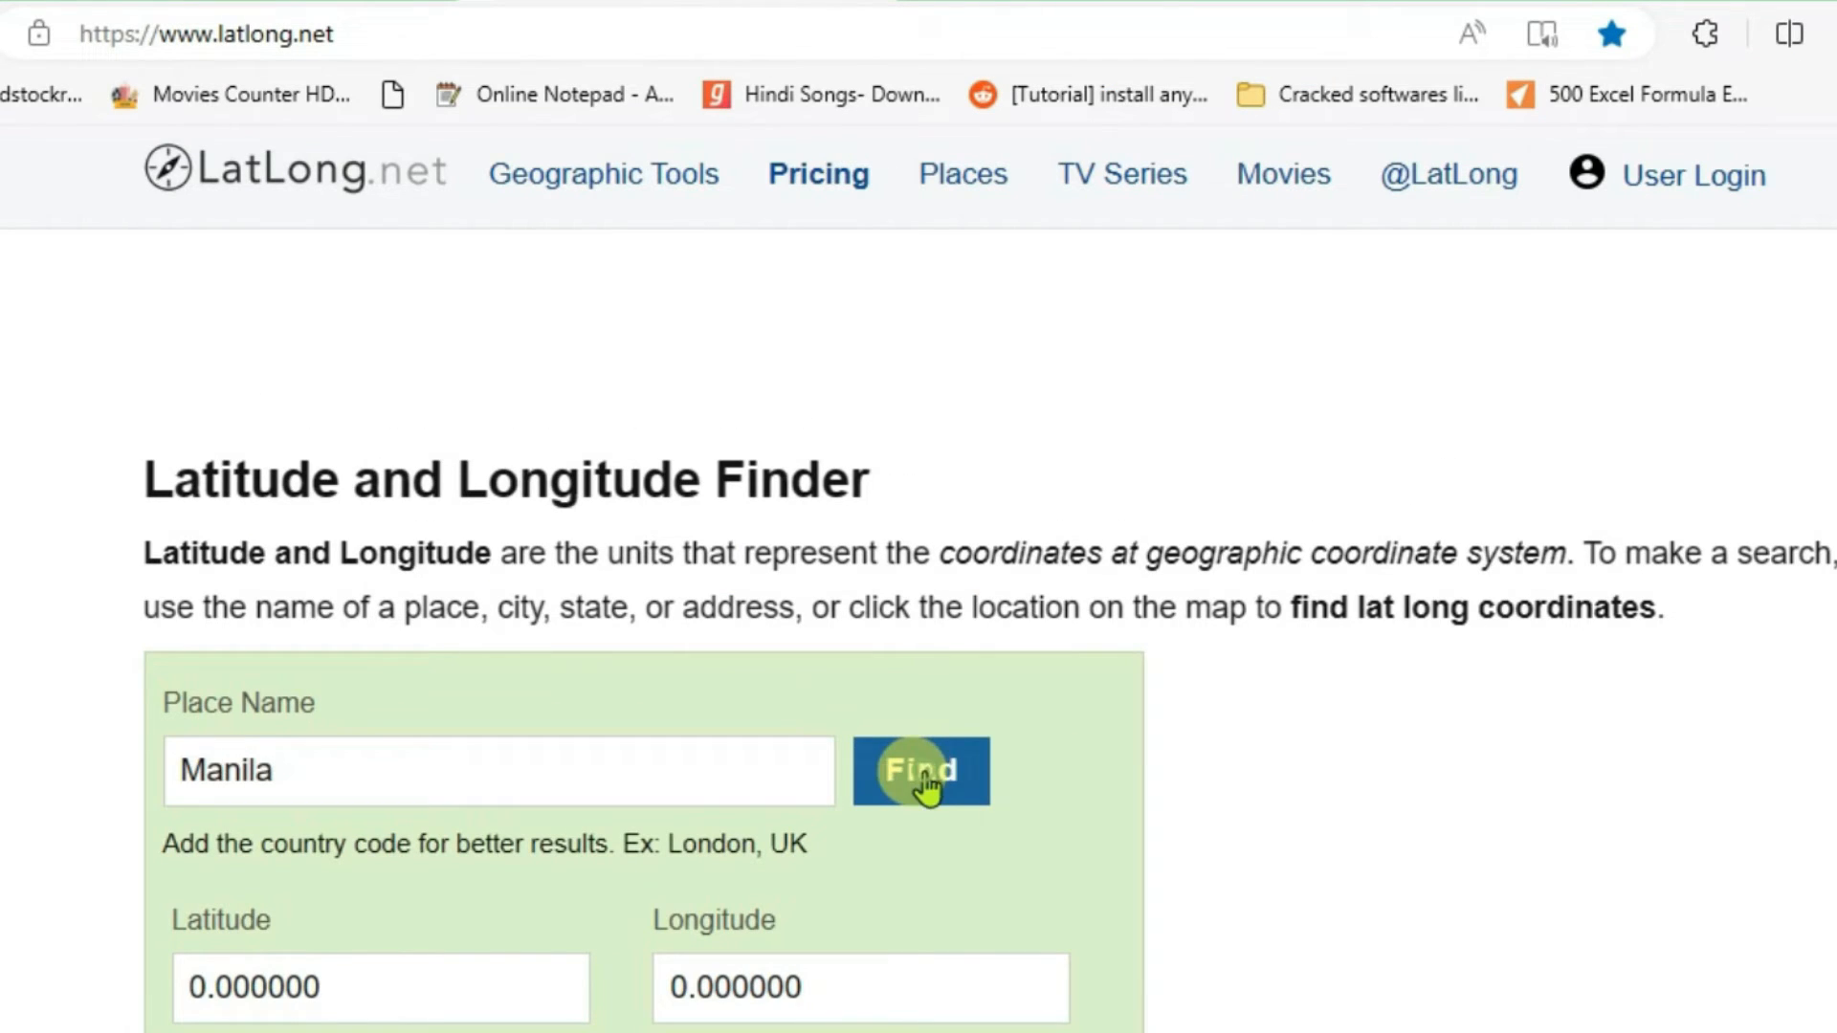
{"action": "left_click", "coordinate": [921, 769]}
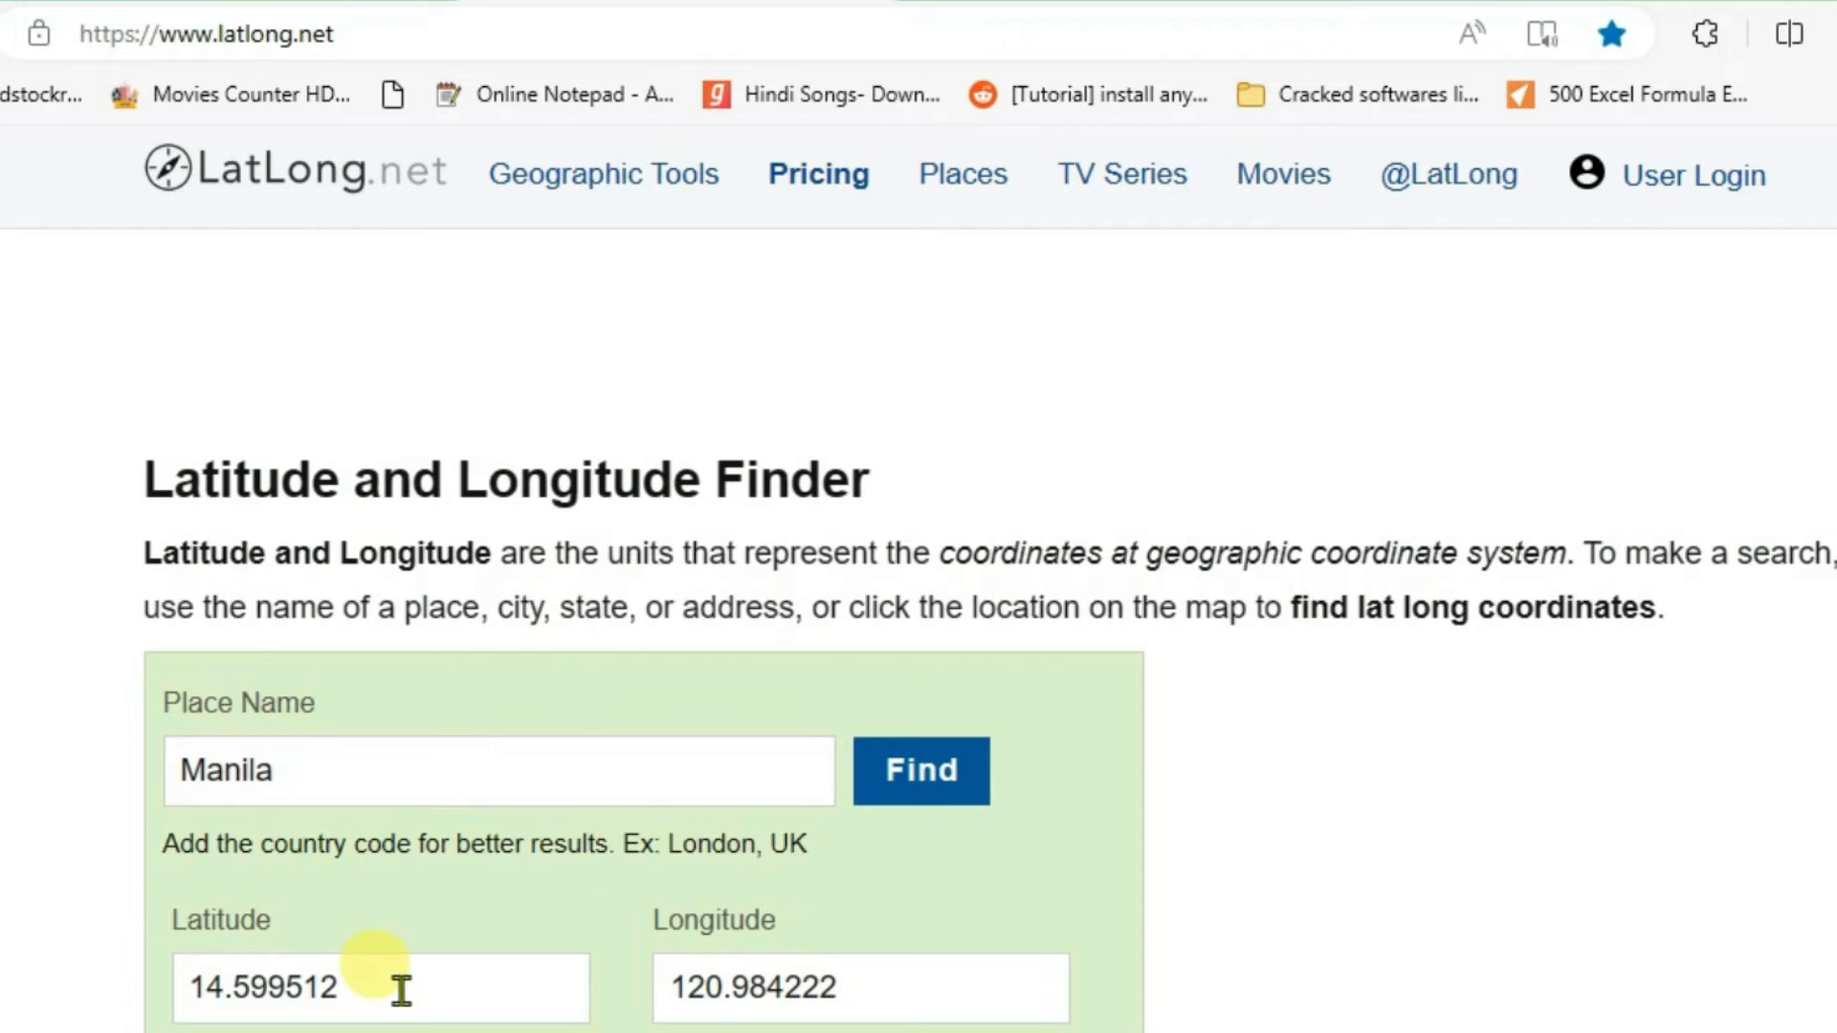
{"action": "left_click", "coordinate": [404, 994]}
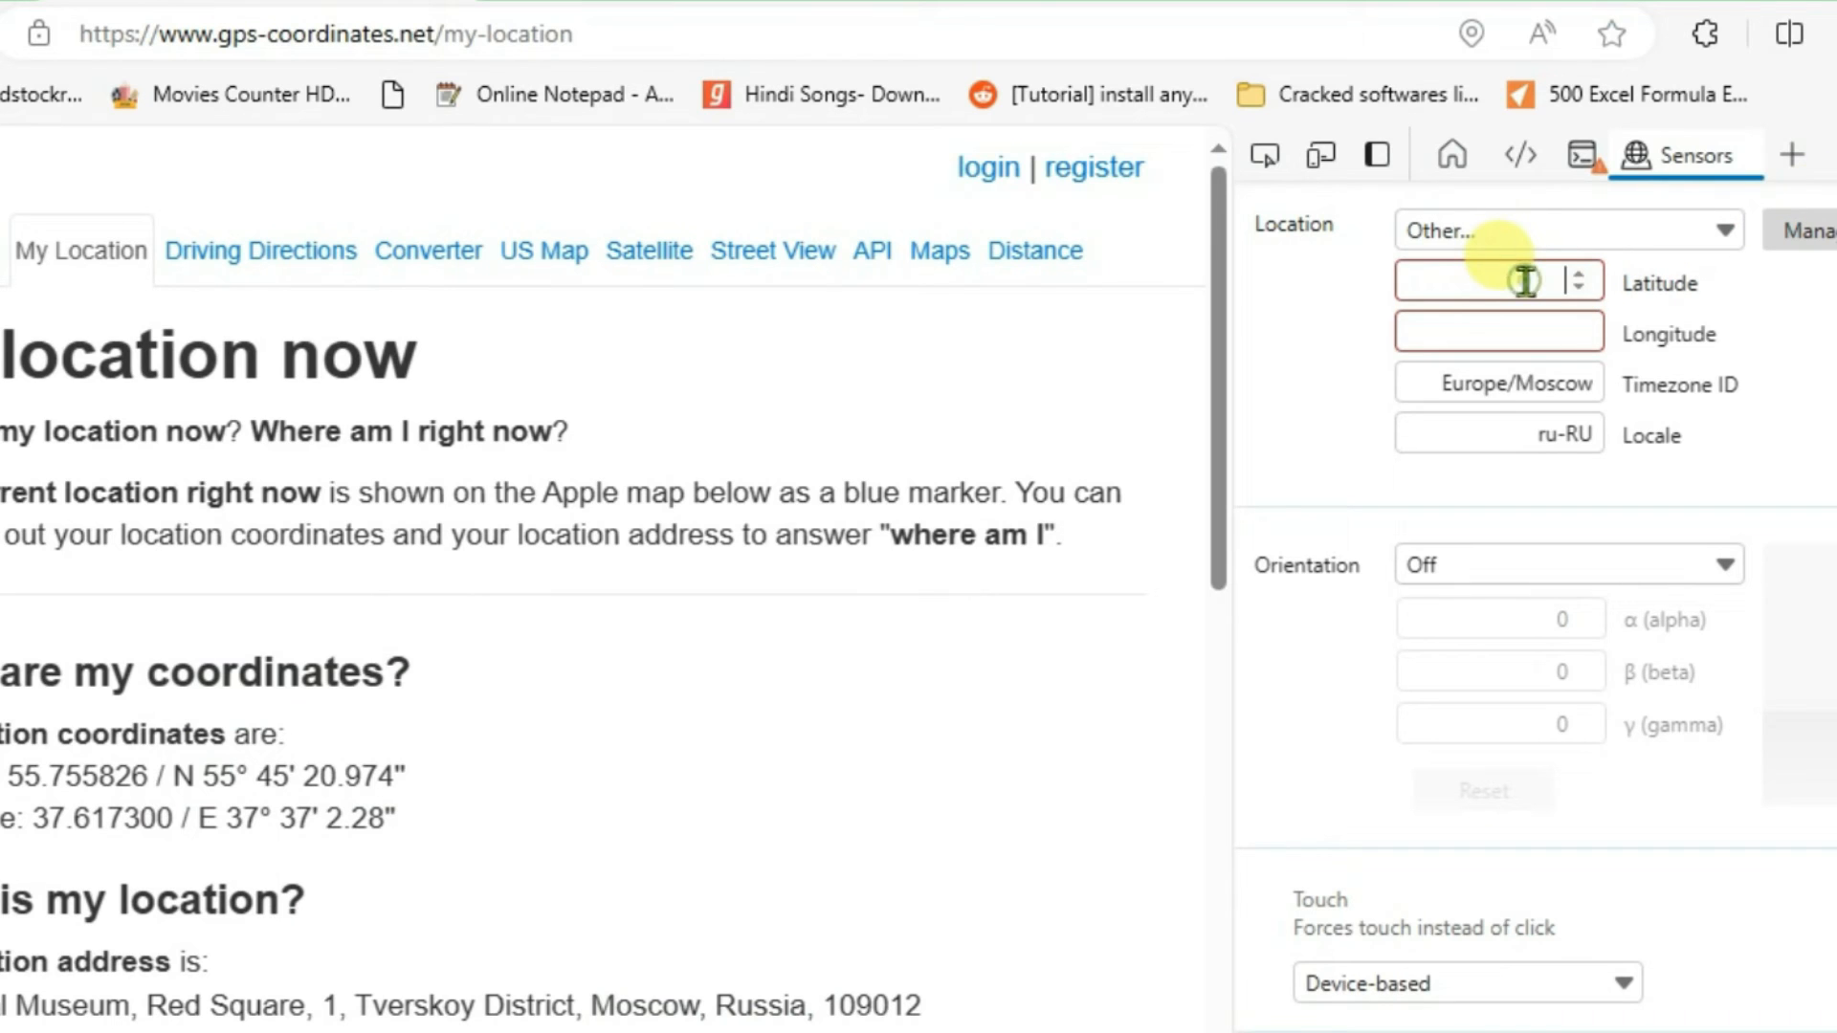
Enter latitude 14.599512 and timezone Manila/Philippines, then highlight the Metro Manila, Philippines address.
{"action": "type", "text": "14.599512"}
{"action": "left_click", "coordinate": [1498, 333]}
{"action": "type", "text": "120.984222"}
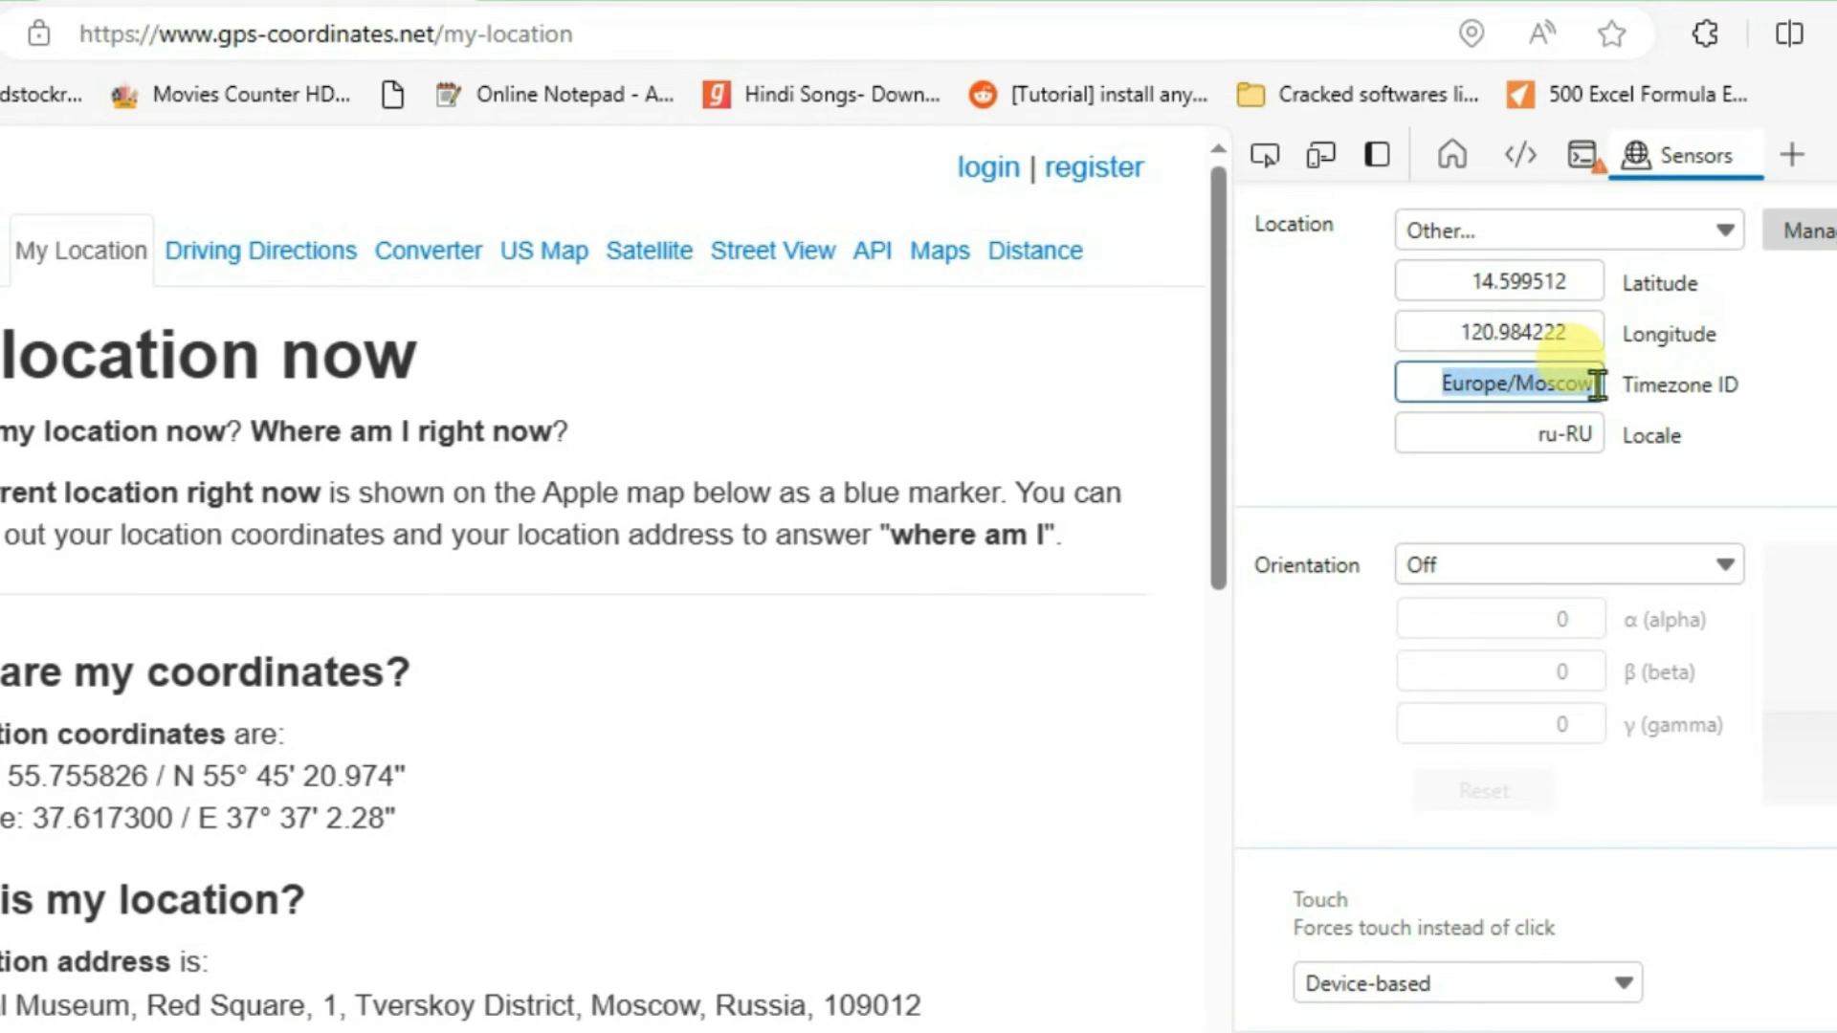
{"action": "type", "text": "Manila/Philippines"}
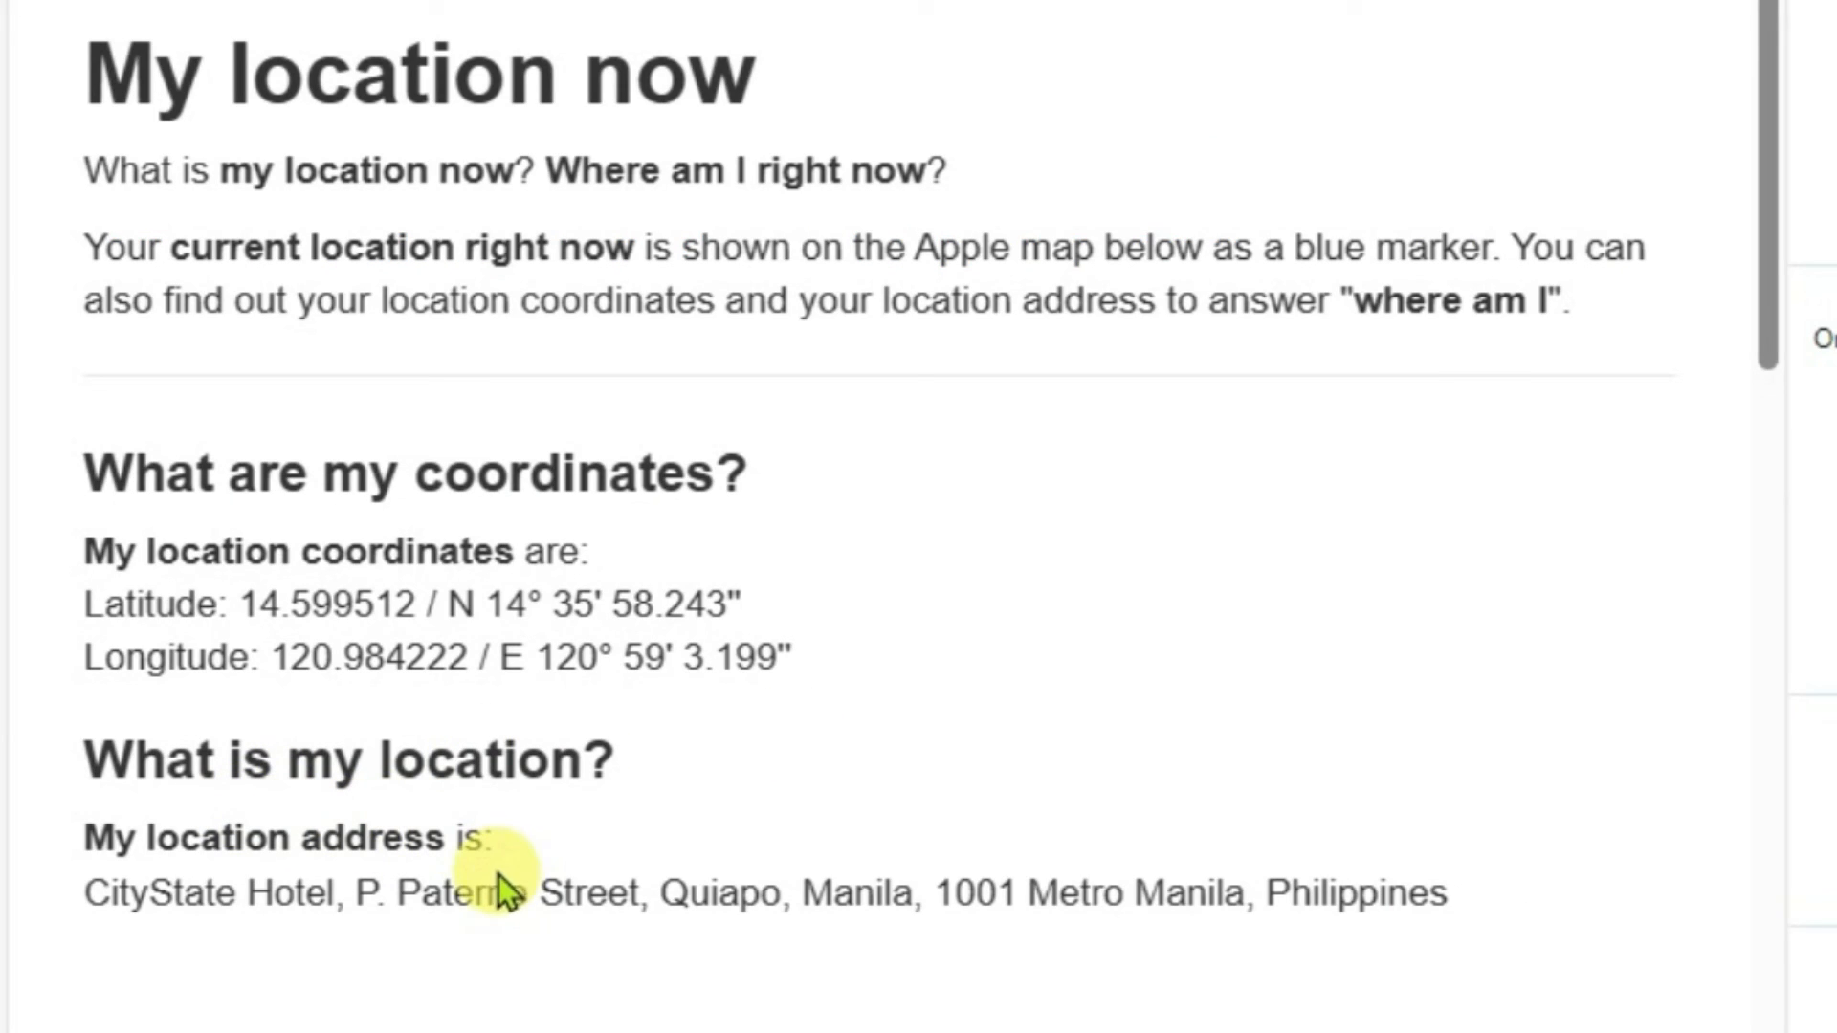
{"action": "left_click_drag", "start_coordinate": [1032, 891], "coordinate": [1447, 891]}
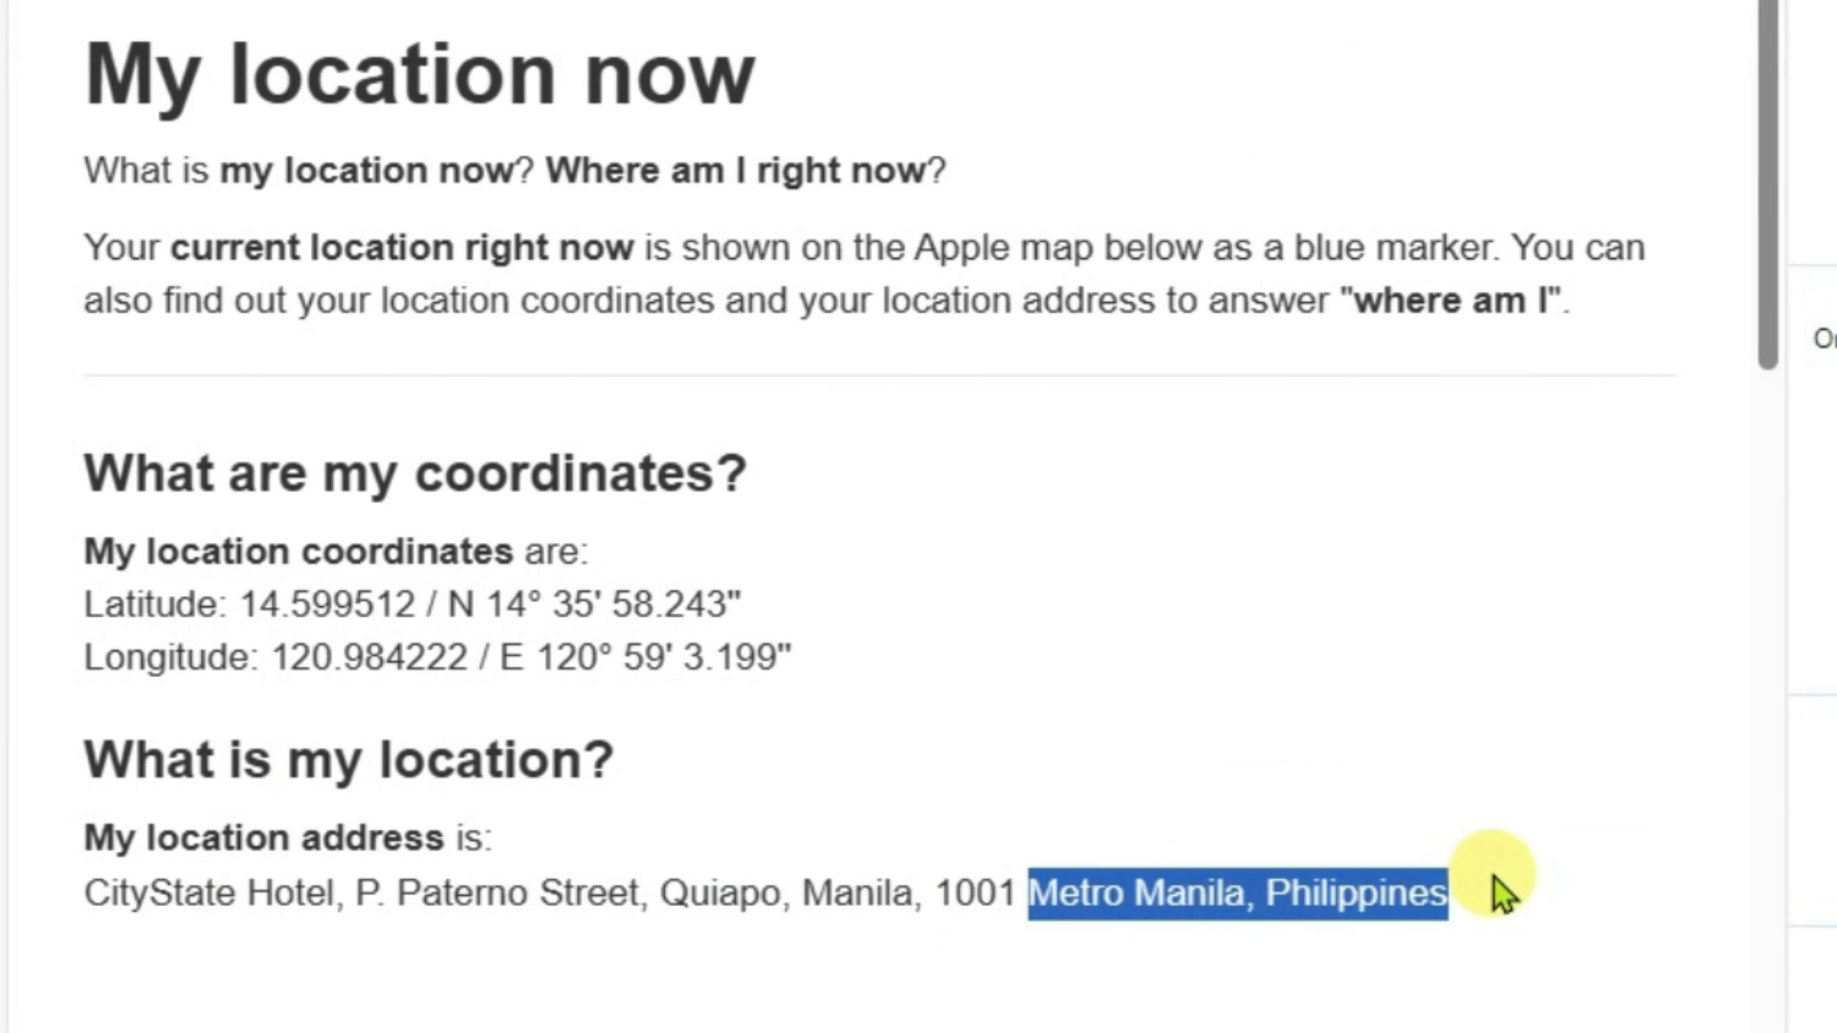